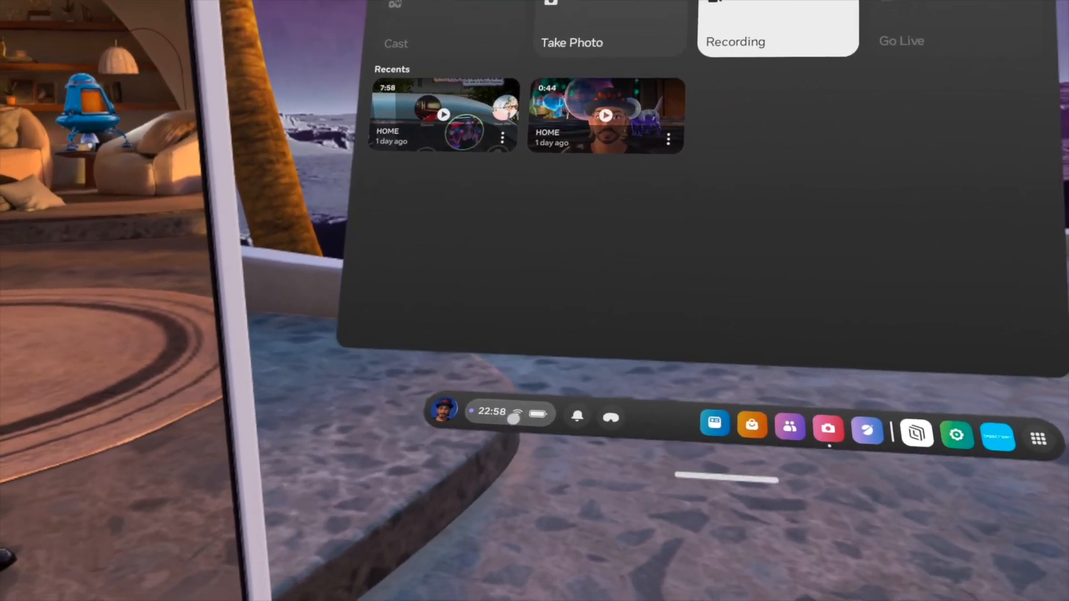
# From Quick Settings, go to Settings > General > Software update to check for updates
pyautogui.click(489, 414)
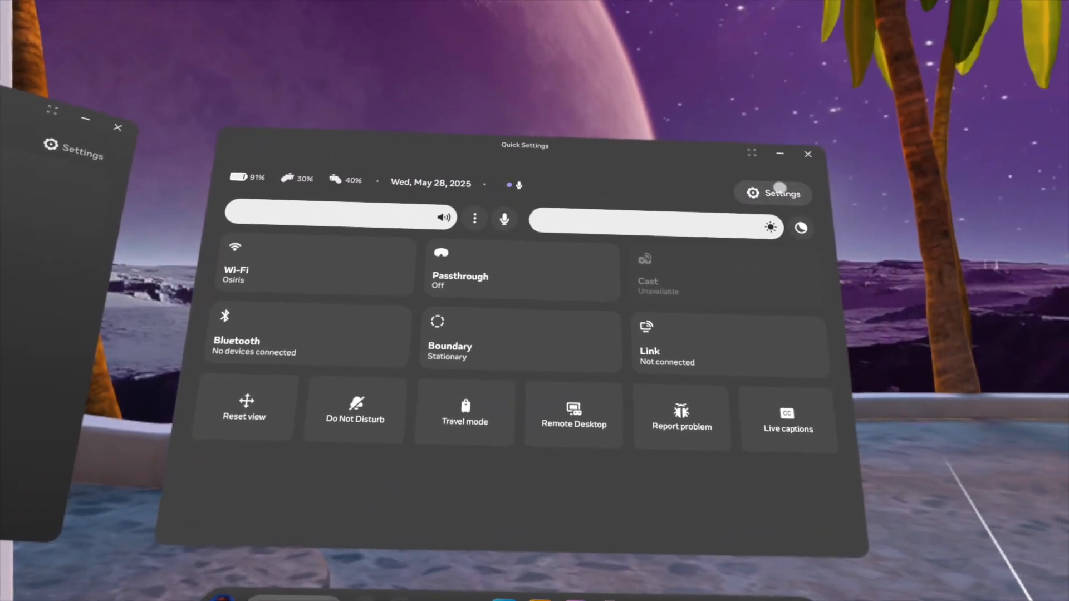
pyautogui.click(771, 193)
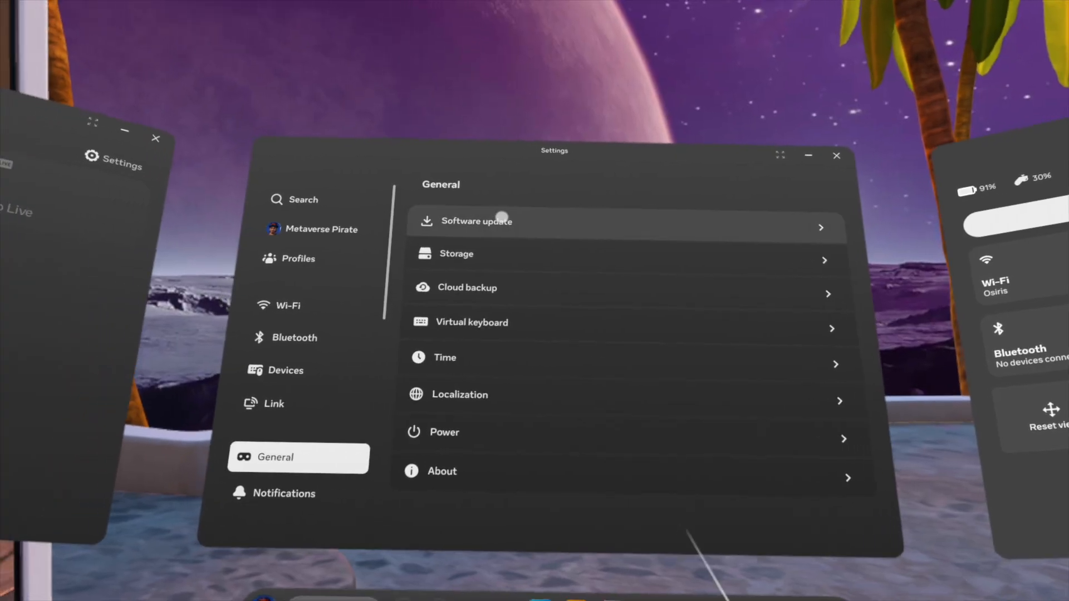
pyautogui.click(473, 221)
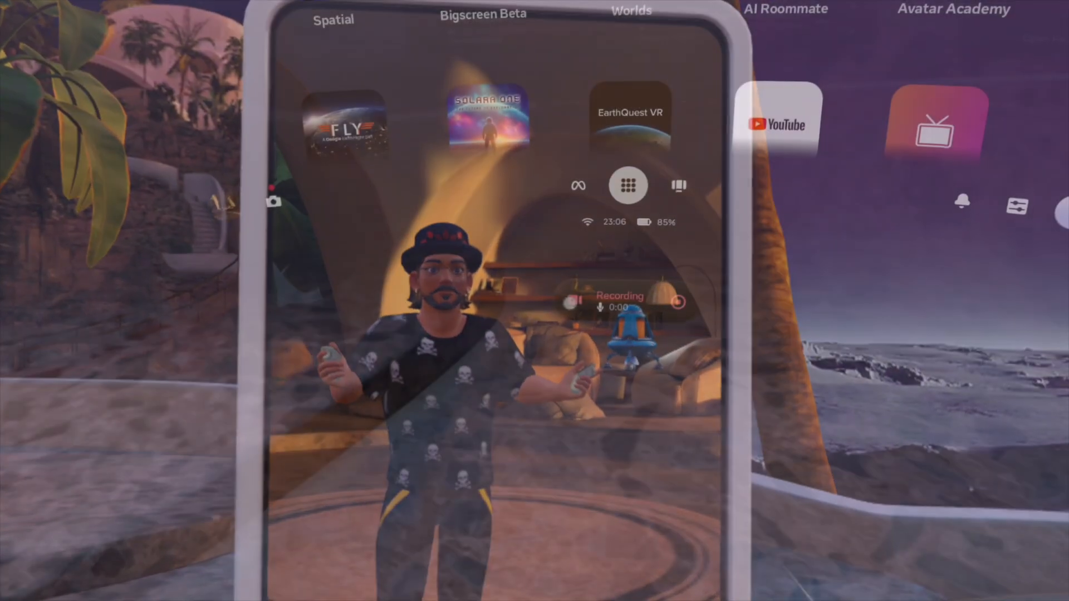
pyautogui.click(628, 185)
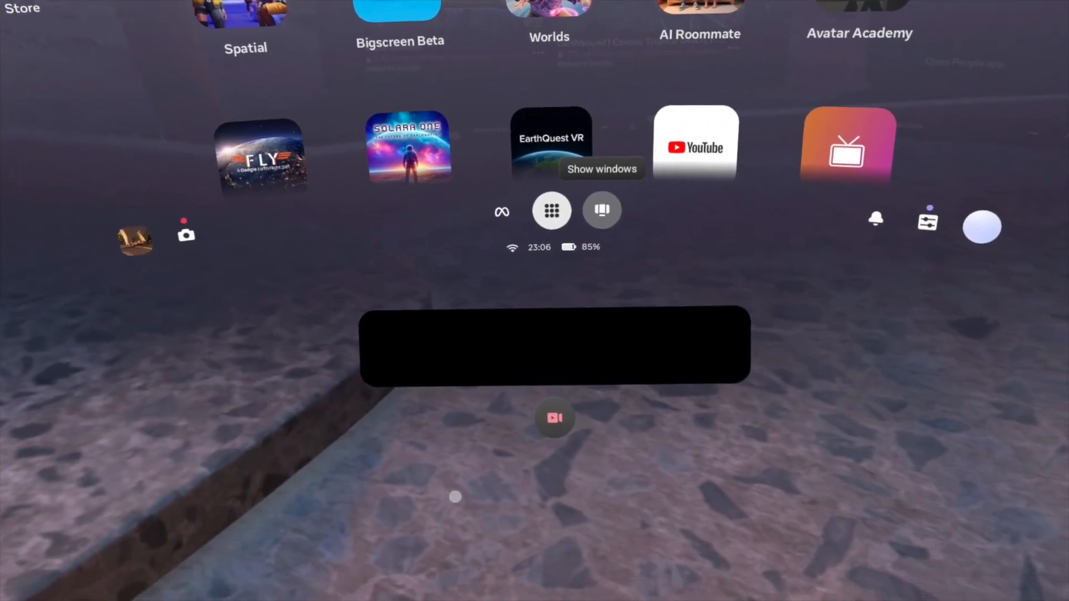
pyautogui.click(551, 210)
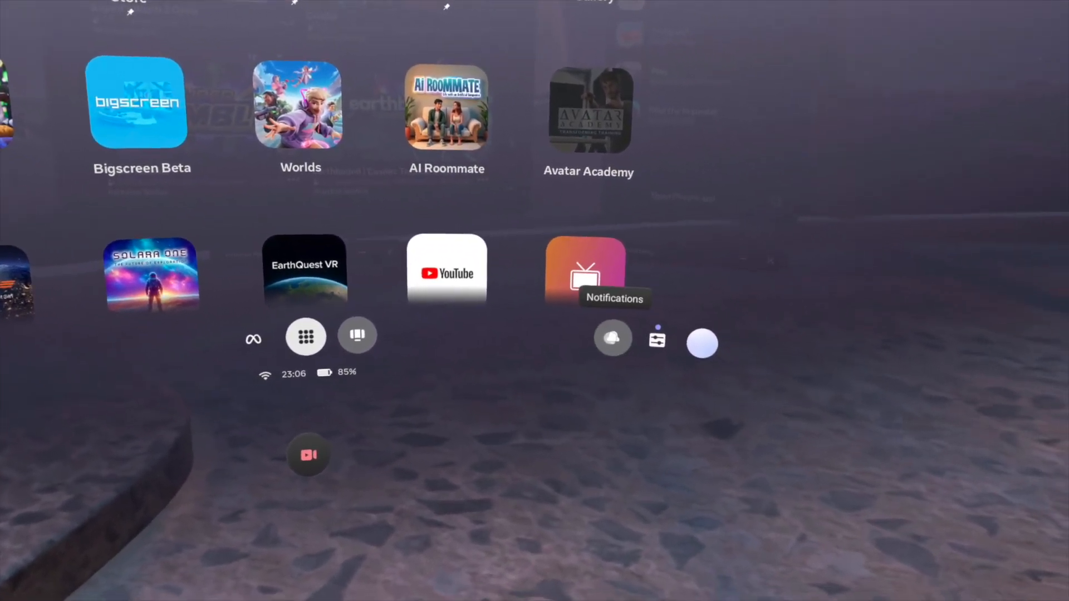
pyautogui.click(613, 339)
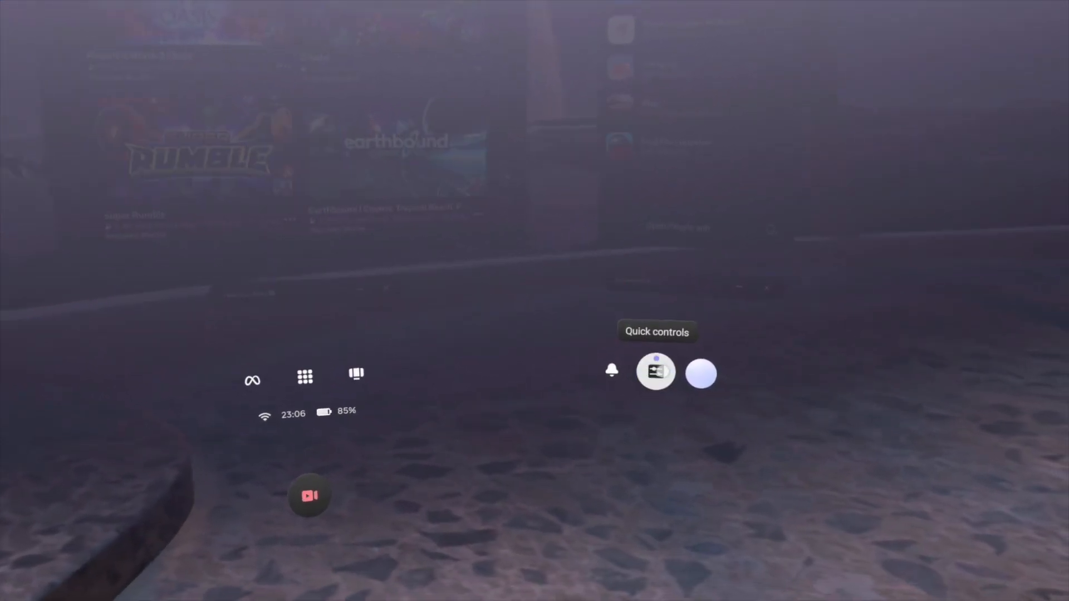
pyautogui.click(656, 373)
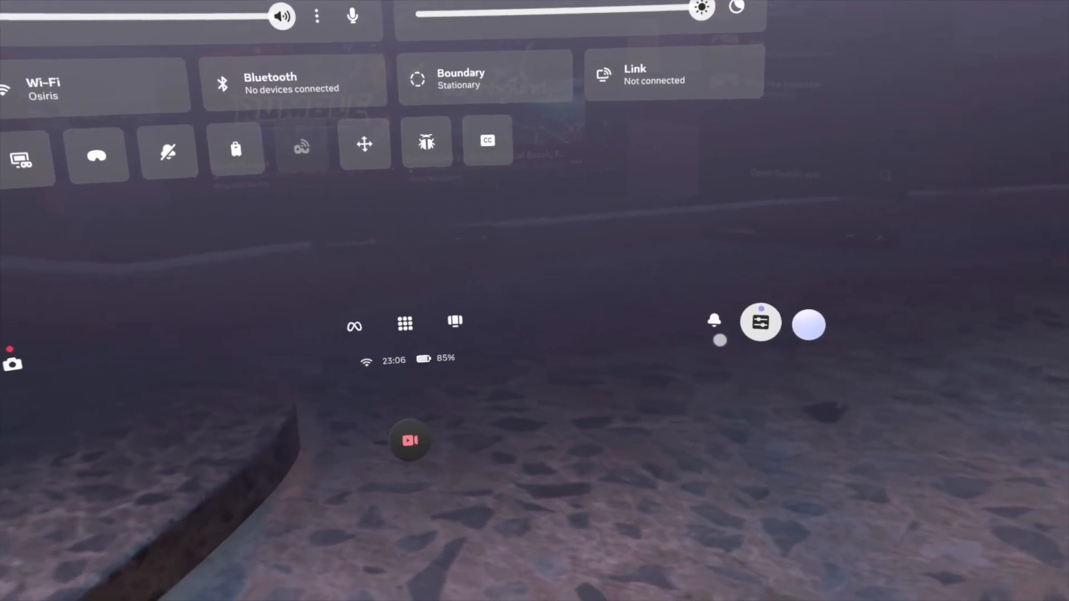
pyautogui.click(760, 324)
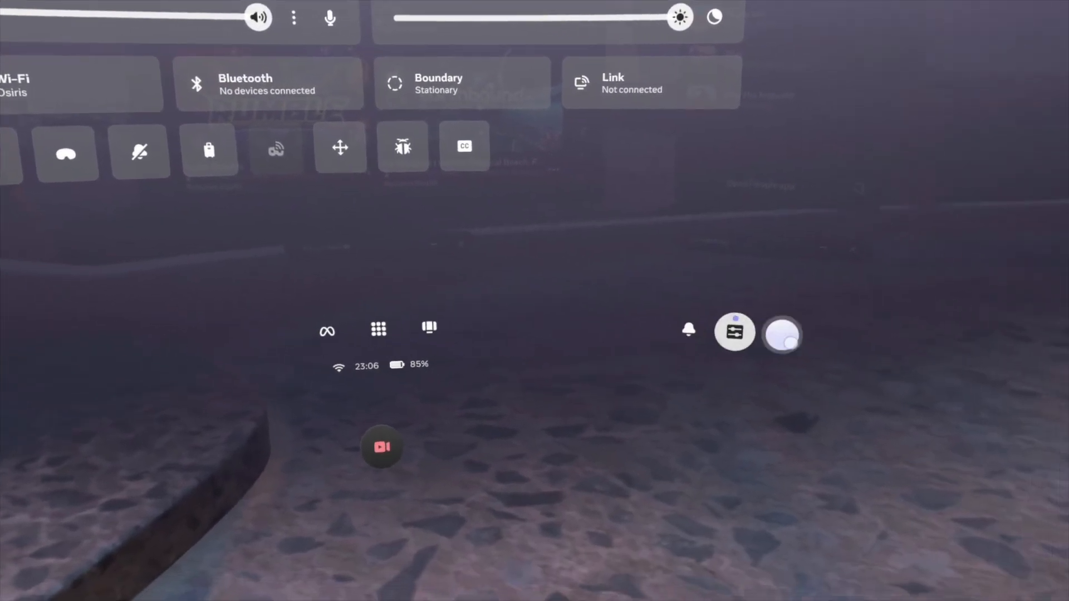
pyautogui.click(378, 329)
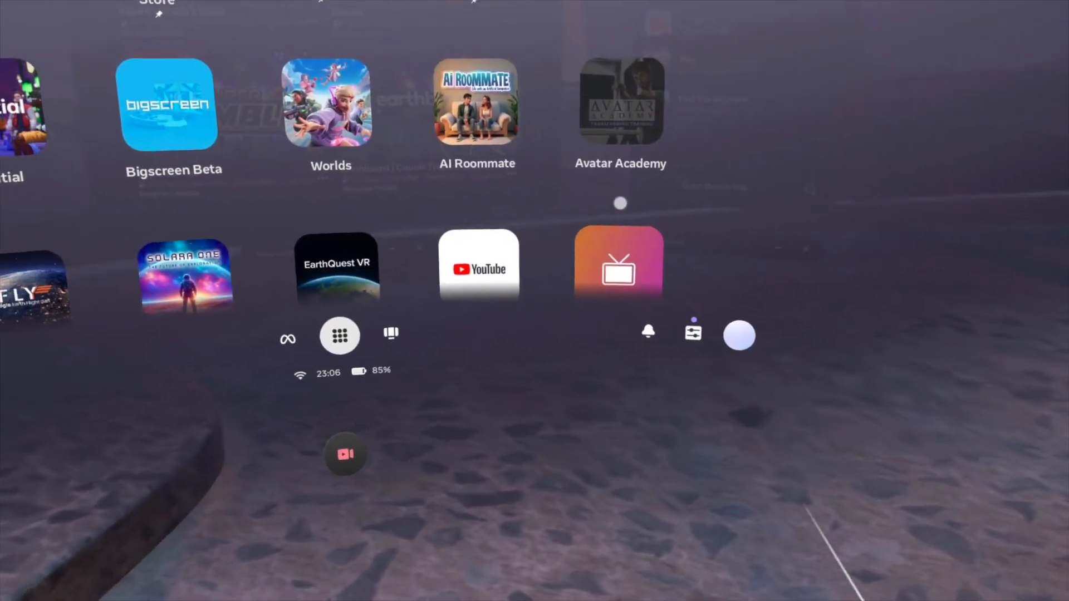
pyautogui.click(340, 336)
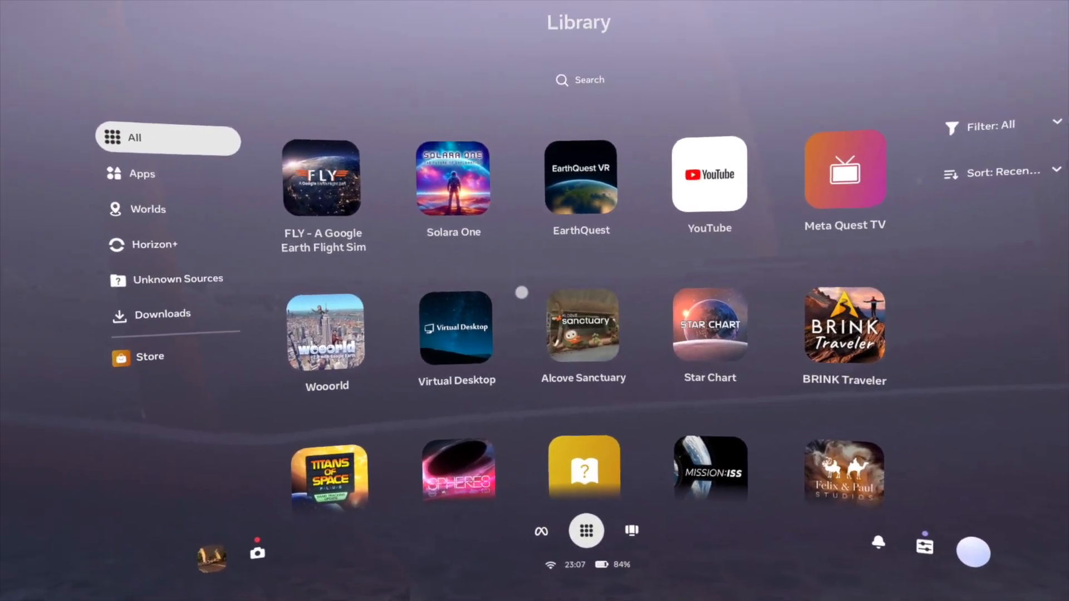
# Change the Library filter from All to Installed
pyautogui.scroll(-3)
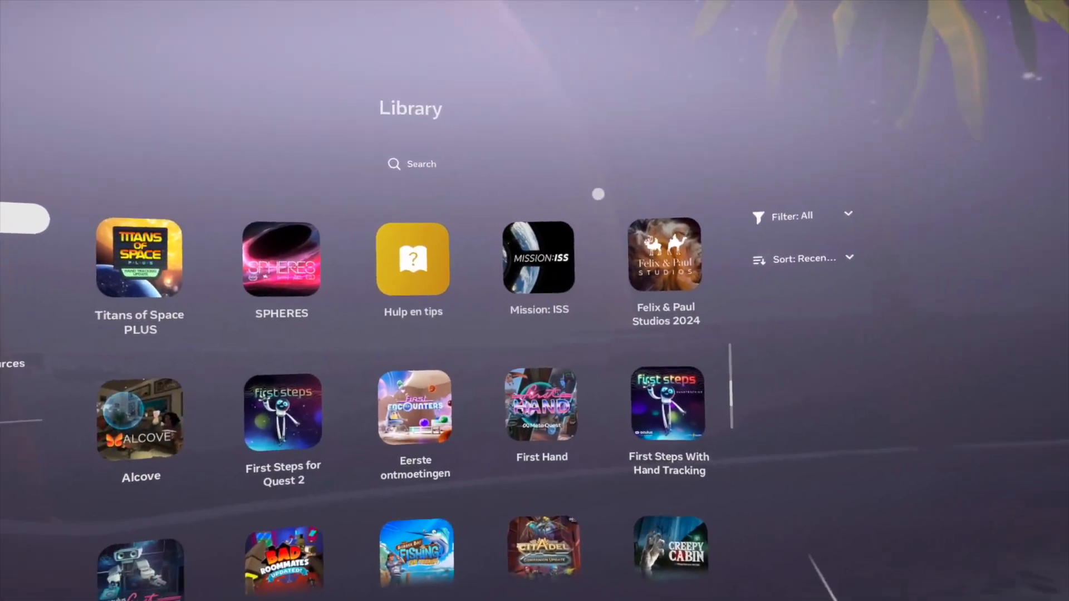
pyautogui.scroll(3)
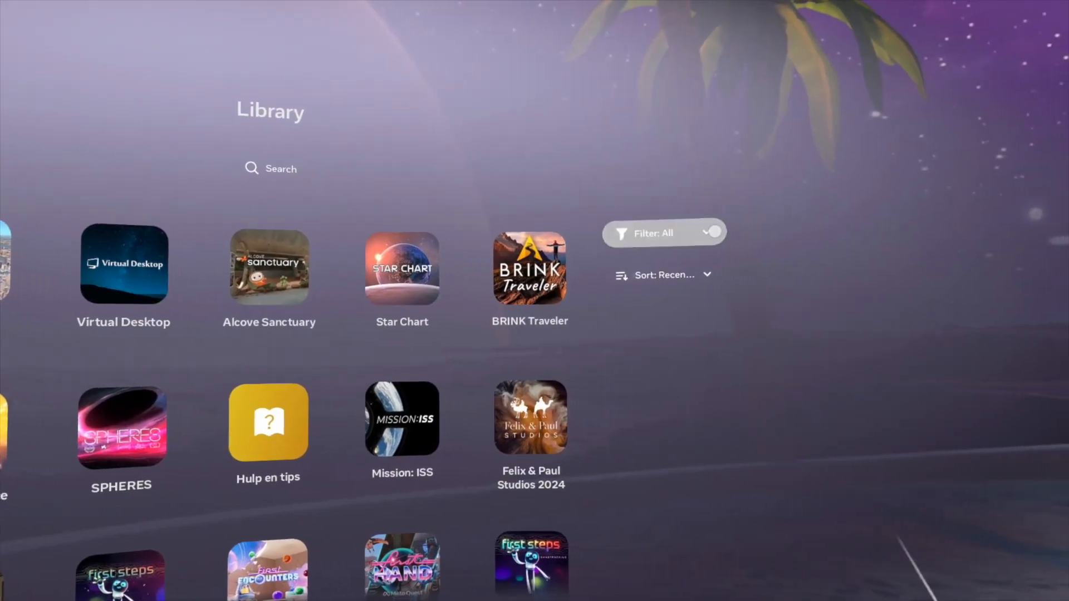
pyautogui.click(662, 233)
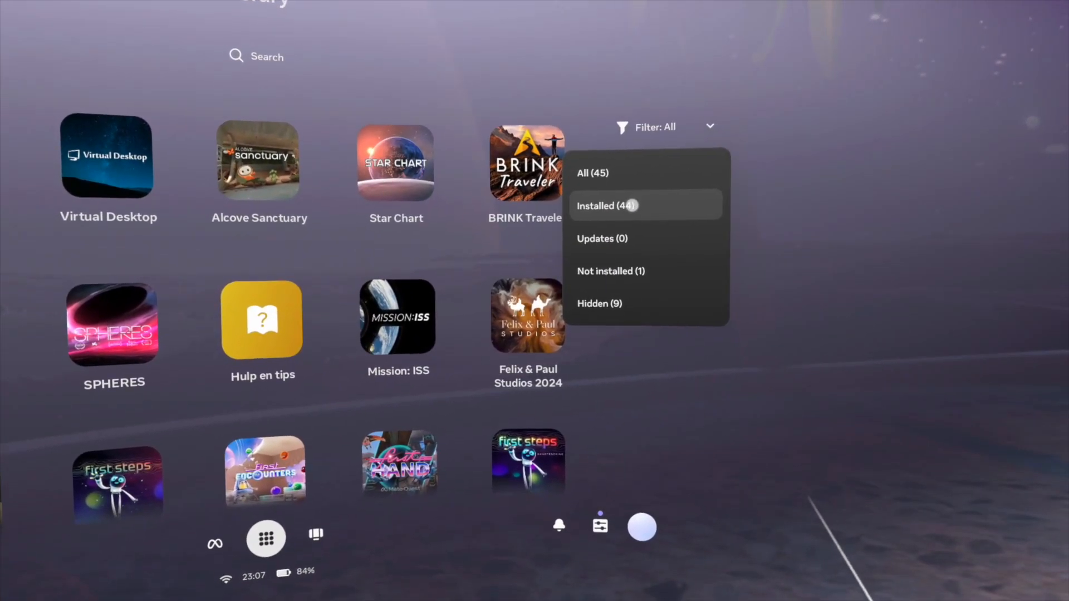
pyautogui.click(607, 206)
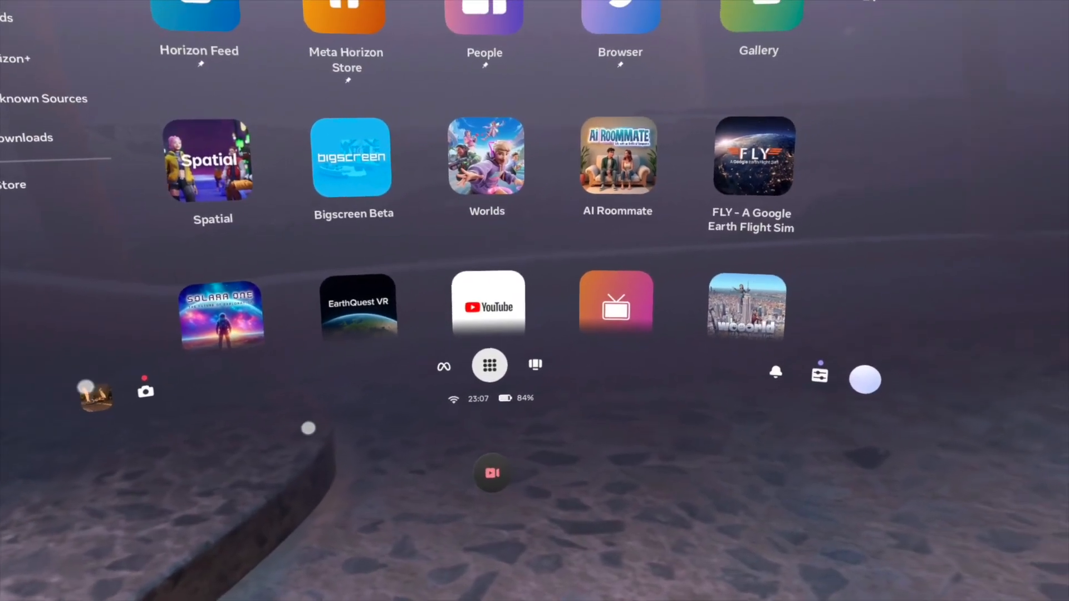
pyautogui.click(489, 366)
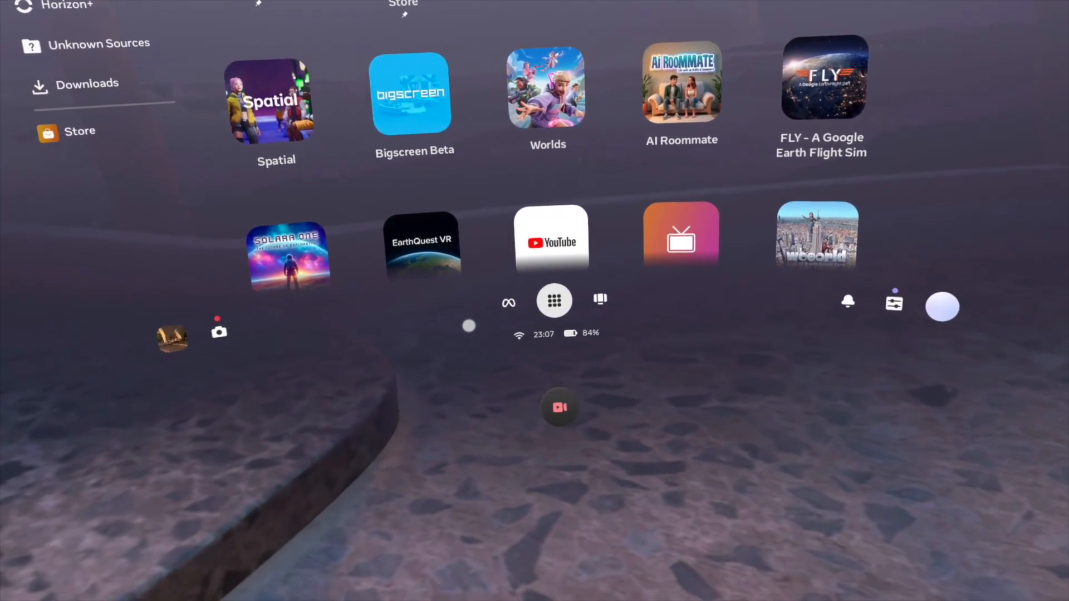
pyautogui.click(554, 300)
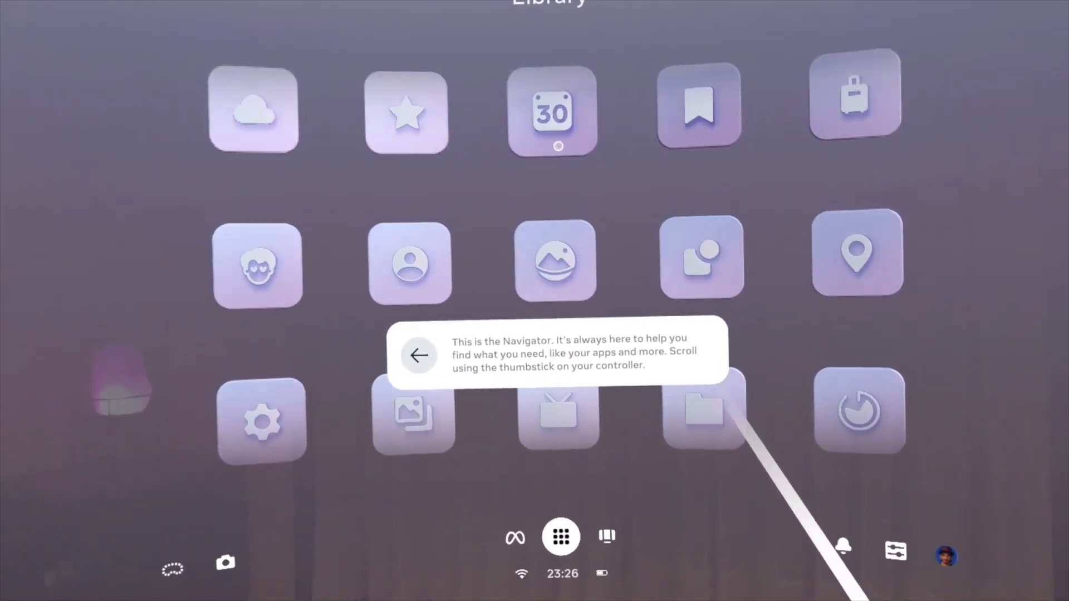
# Select the highlighted immersive app in the Library and continue to the windows tip
pyautogui.scroll(-3)
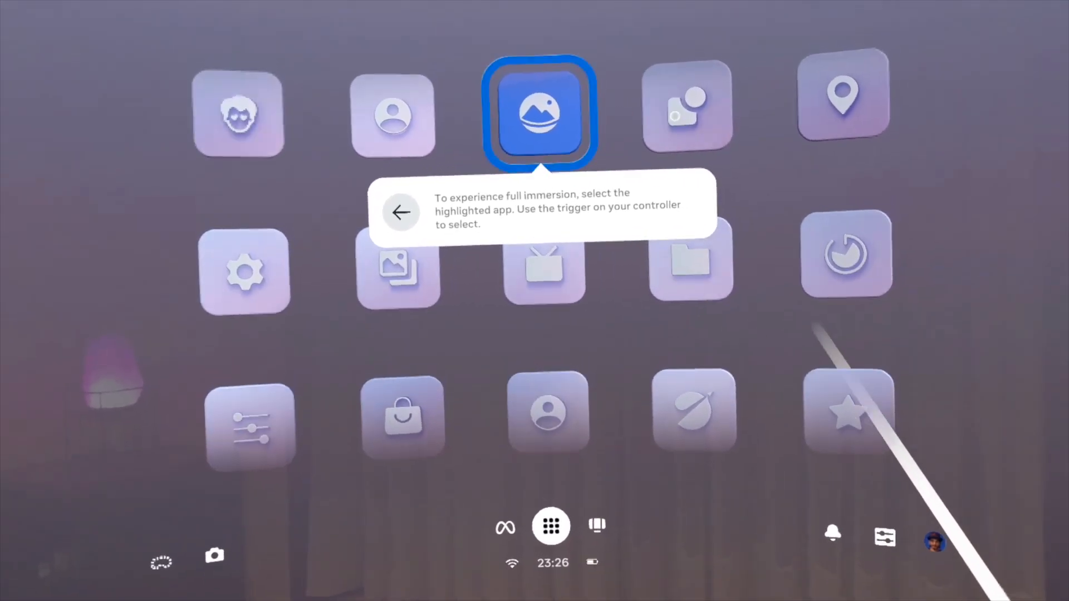
pyautogui.click(540, 113)
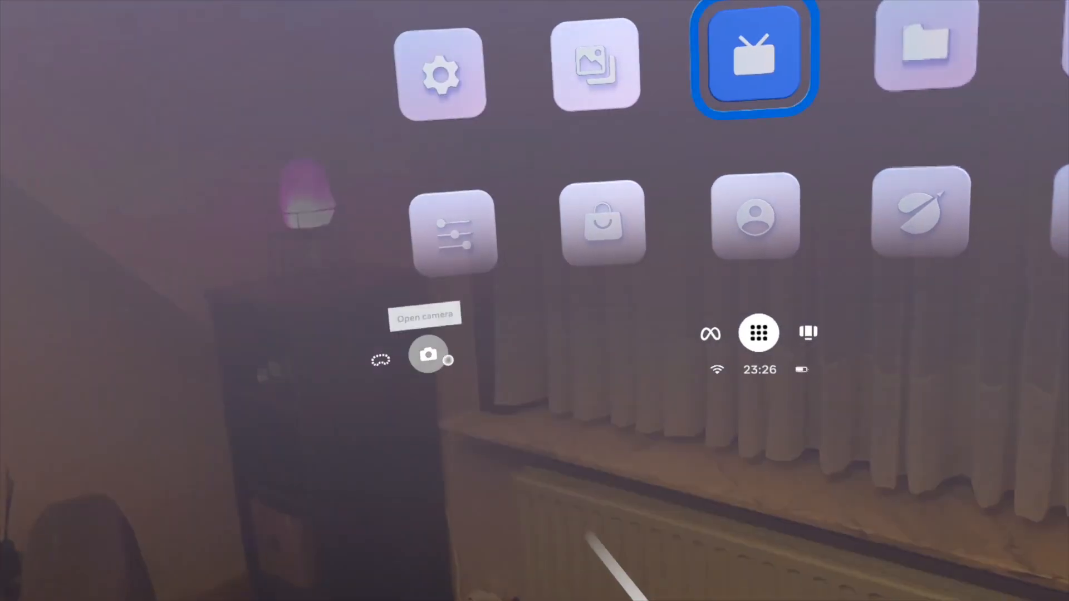
pyautogui.click(759, 334)
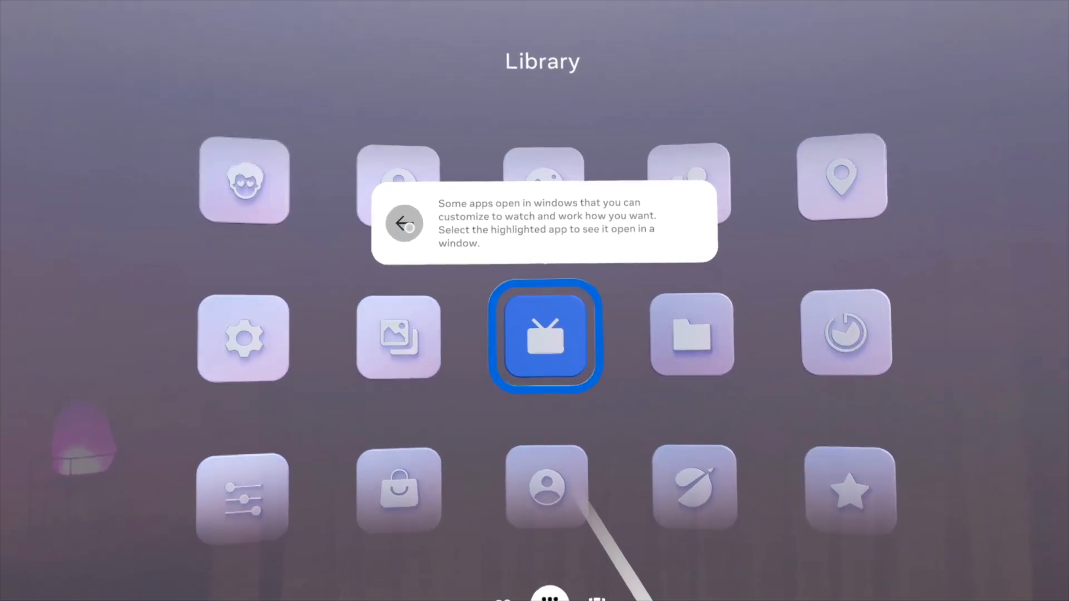
# Put the desert-landscape practice window into theater view and continue the tutorial
pyautogui.click(546, 337)
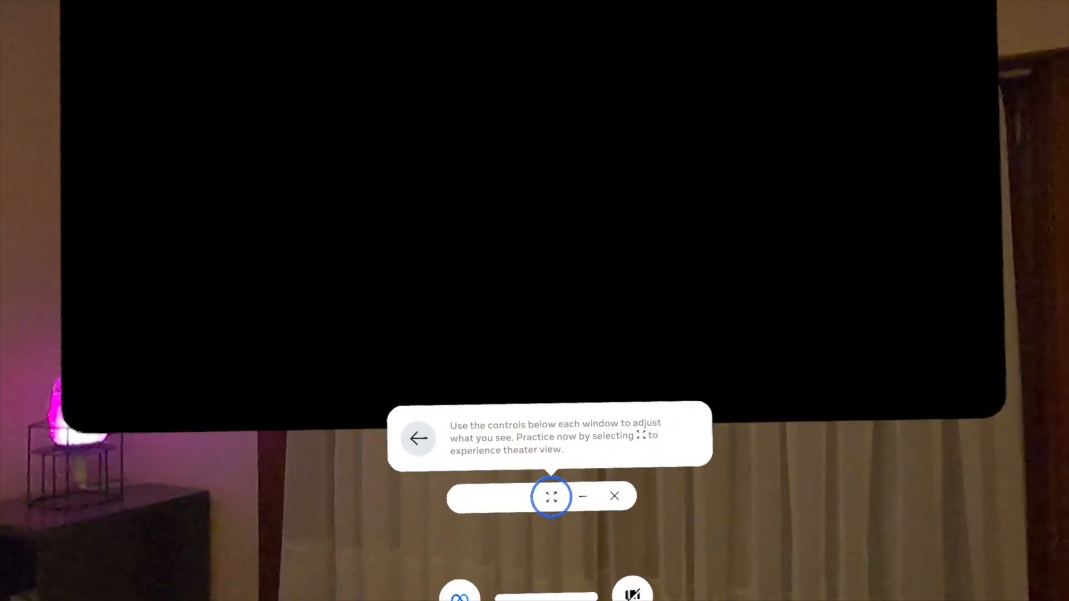
pyautogui.click(552, 496)
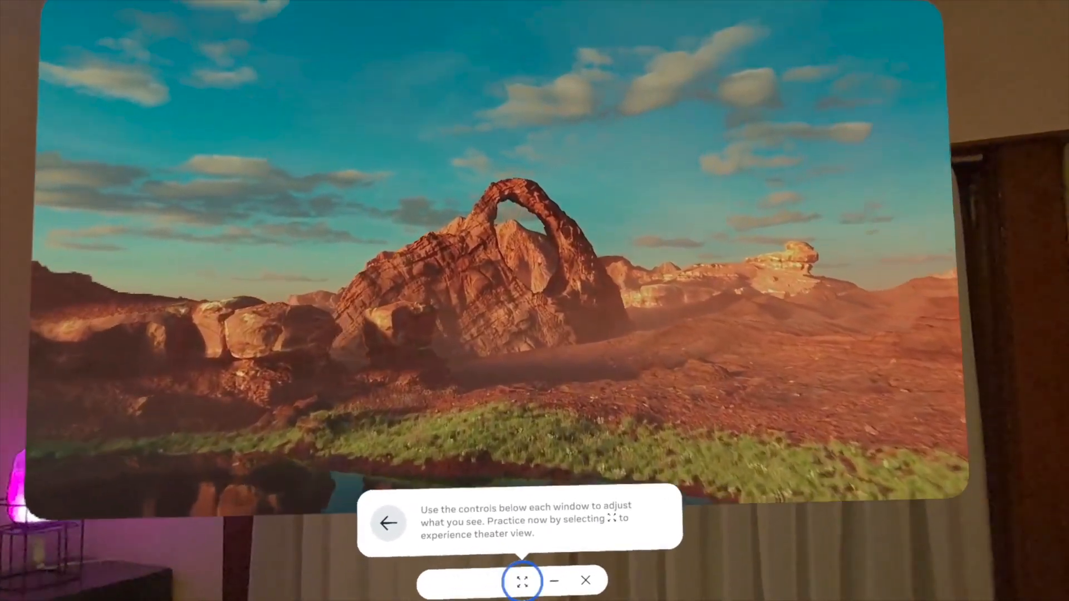
pyautogui.click(523, 580)
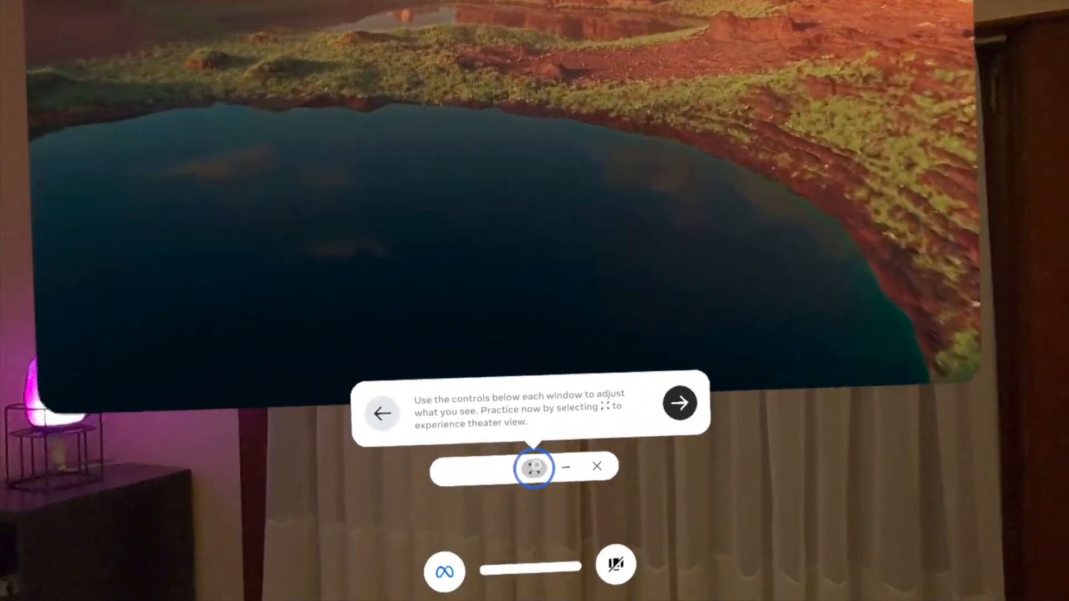
pyautogui.click(535, 468)
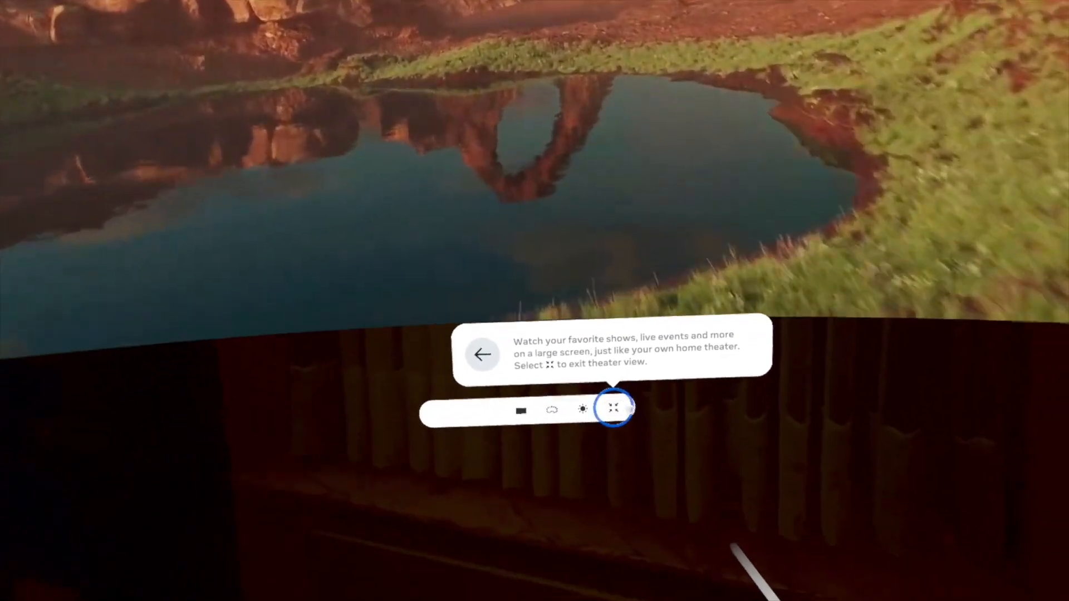
# Exit theater view, then show all hidden windows from the Navigator
pyautogui.click(611, 410)
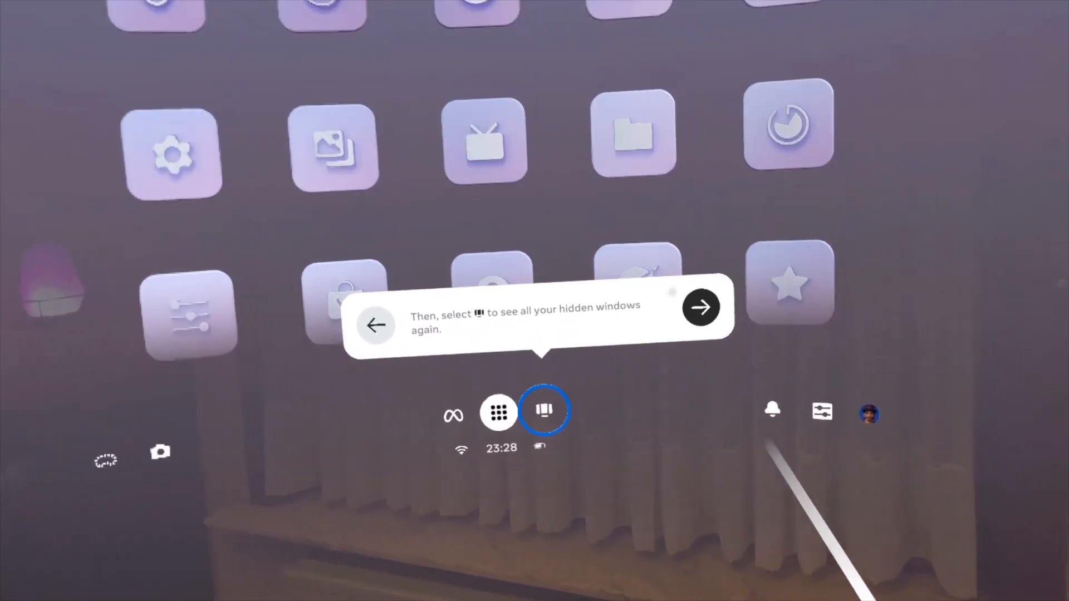
pyautogui.click(701, 308)
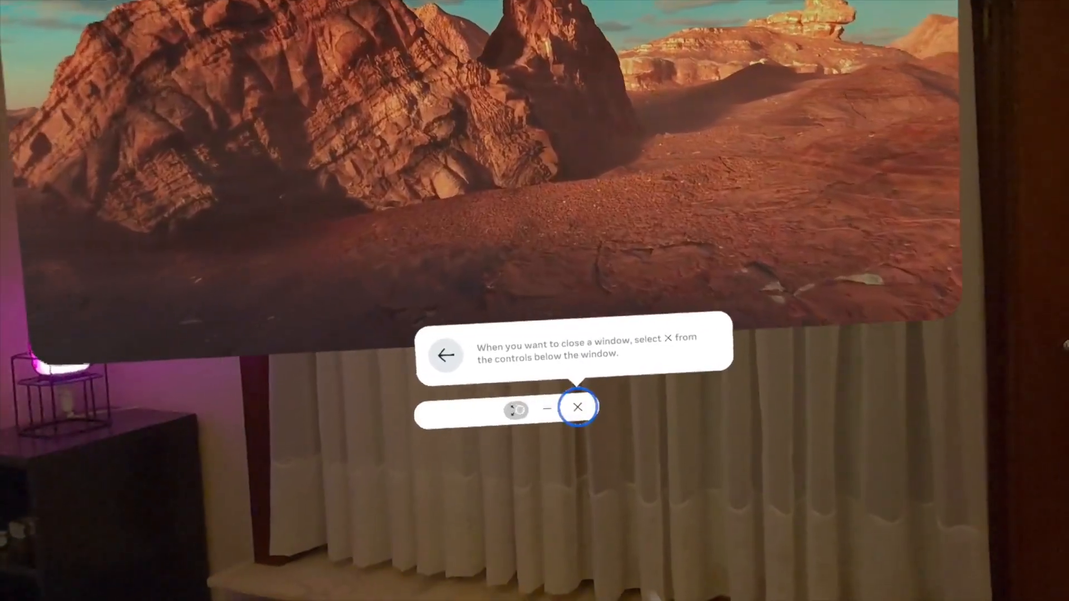
# Close the practice window with its X to finish the tutorial
pyautogui.click(577, 408)
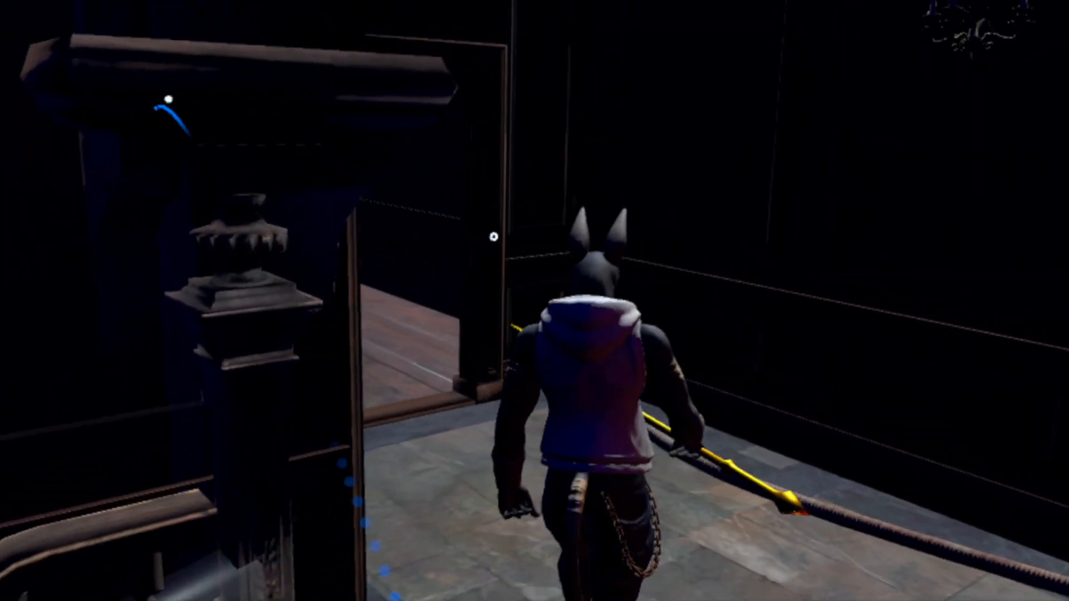
# Walk the horned character onto the lit mansion staircase
pyautogui.press('w')
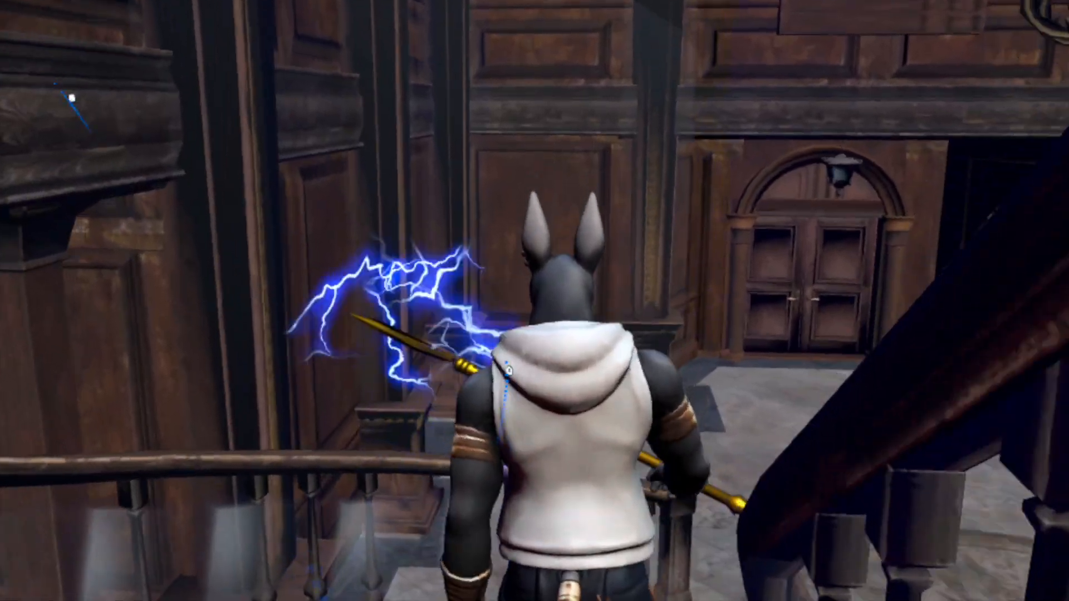
pyautogui.moveTo(534, 301)
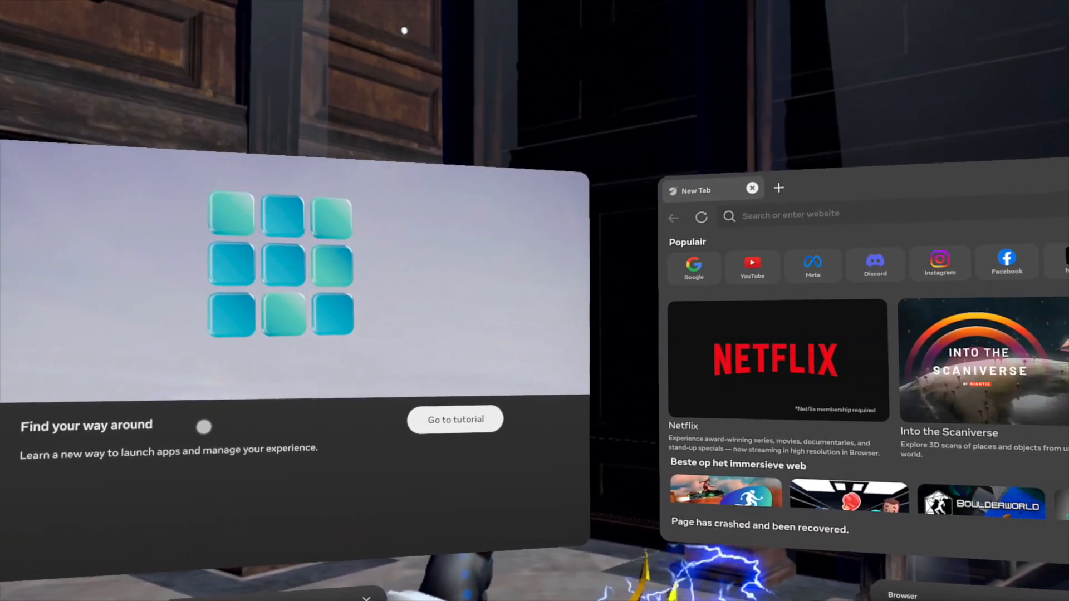
pyautogui.click(455, 419)
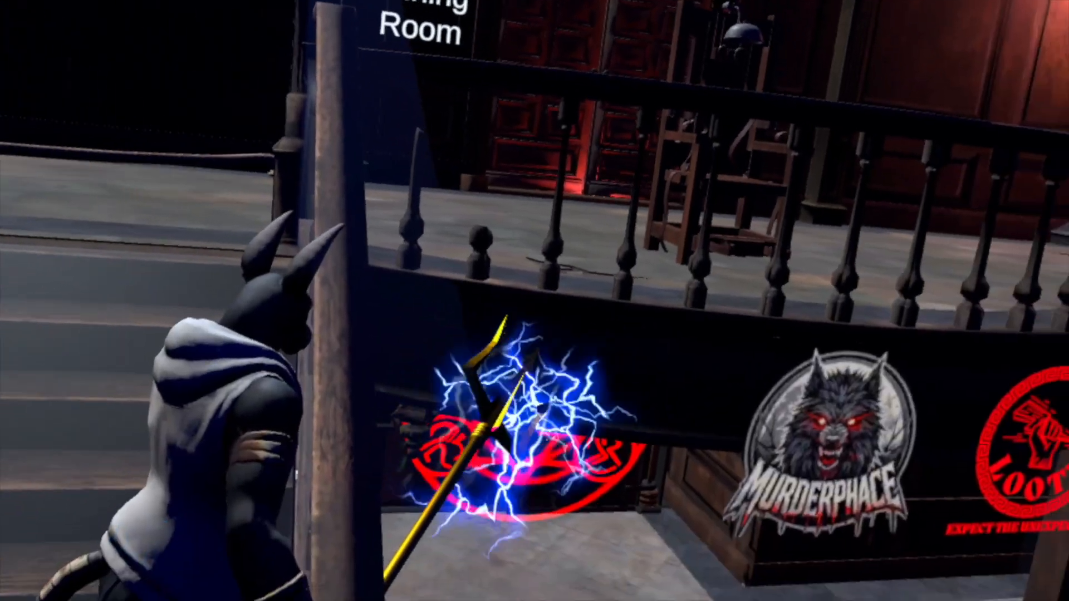
pyautogui.moveTo(534, 301)
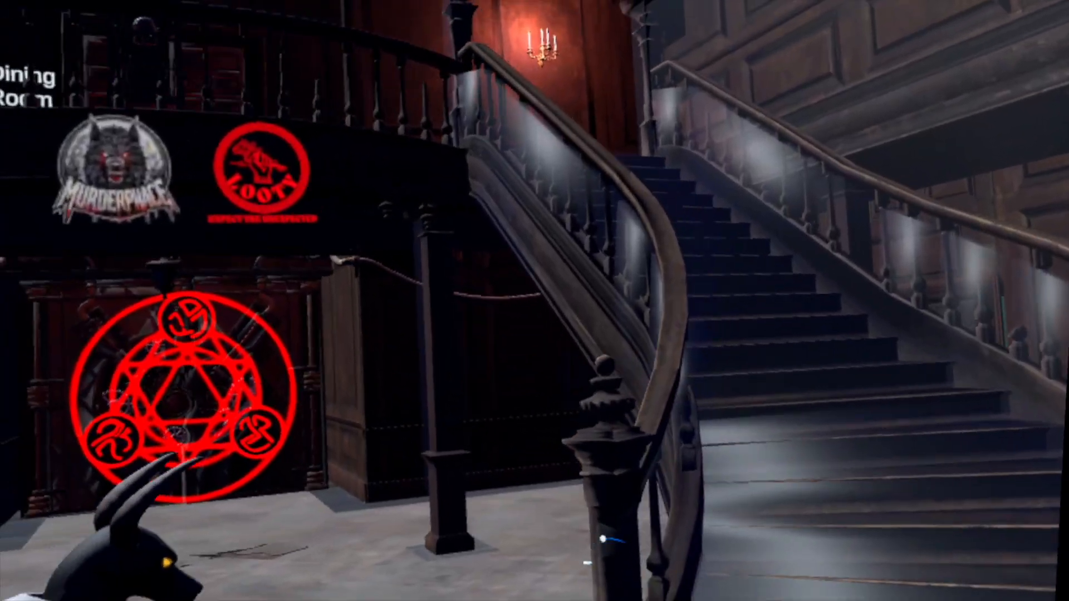
pyautogui.moveTo(535, 301)
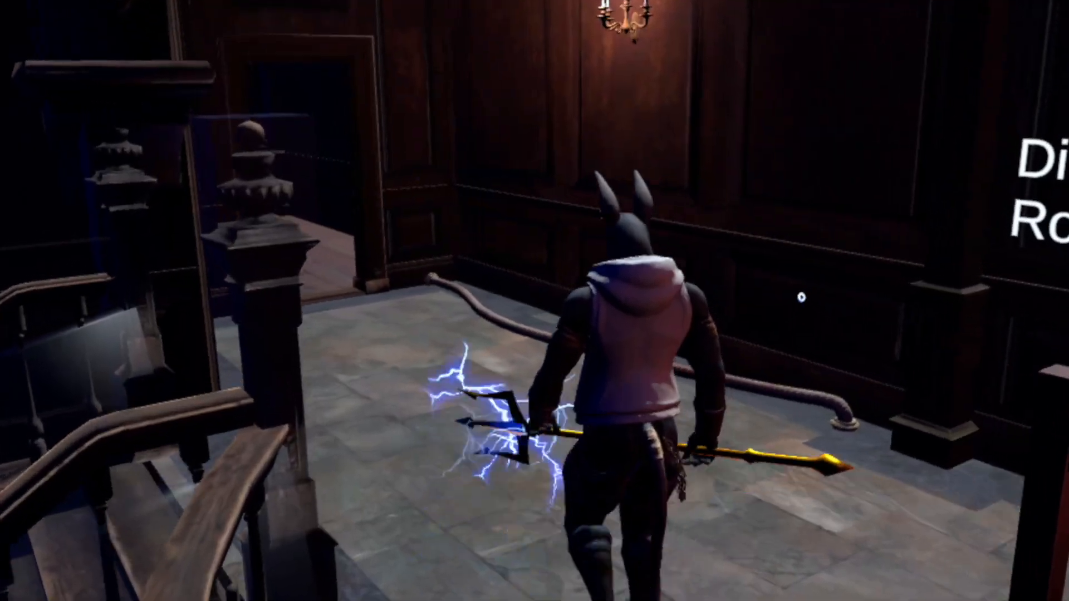
# Walk the character through the corridor doorway and into the library
pyautogui.press('w')
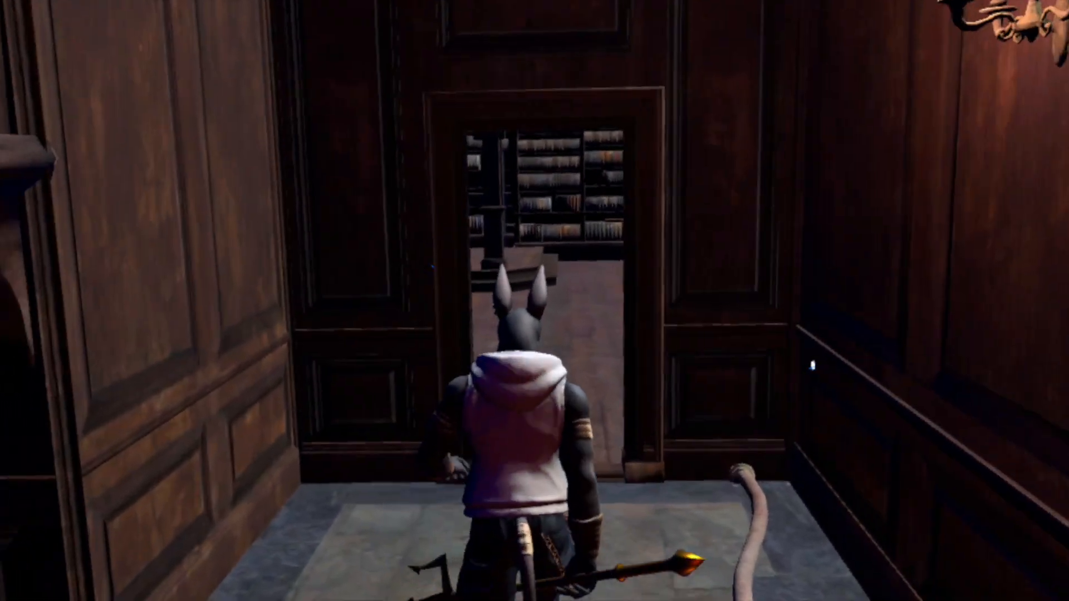
pyautogui.press('w')
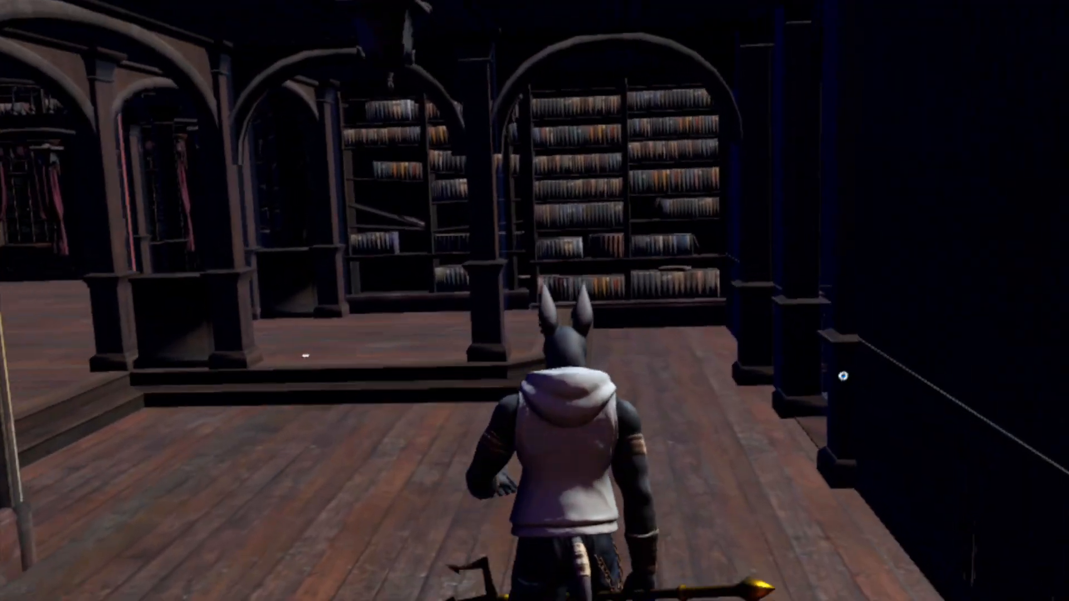
pyautogui.press('w')
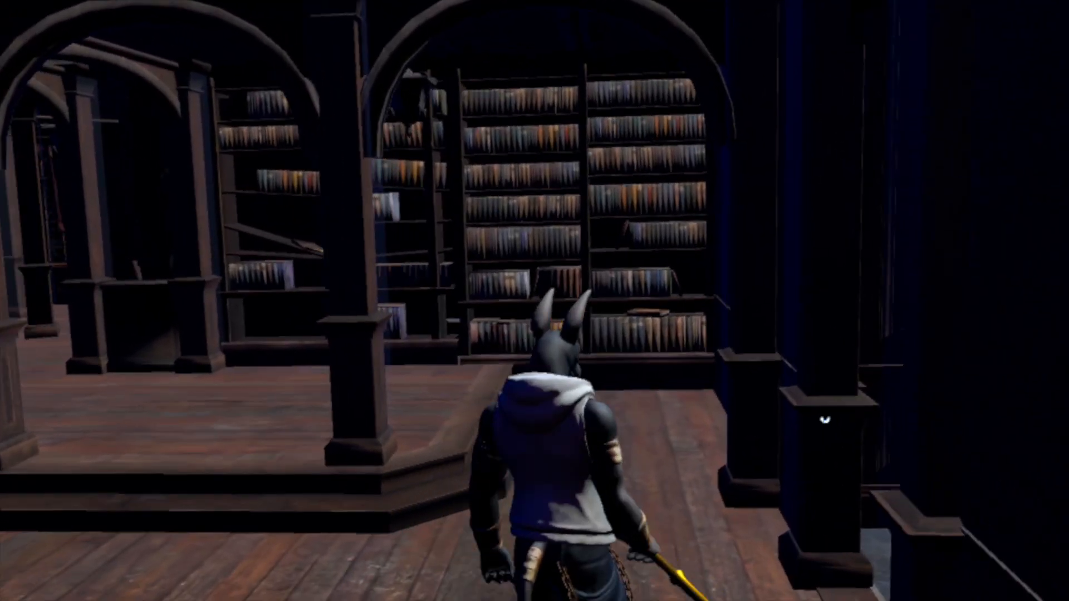
pyautogui.moveTo(535, 301)
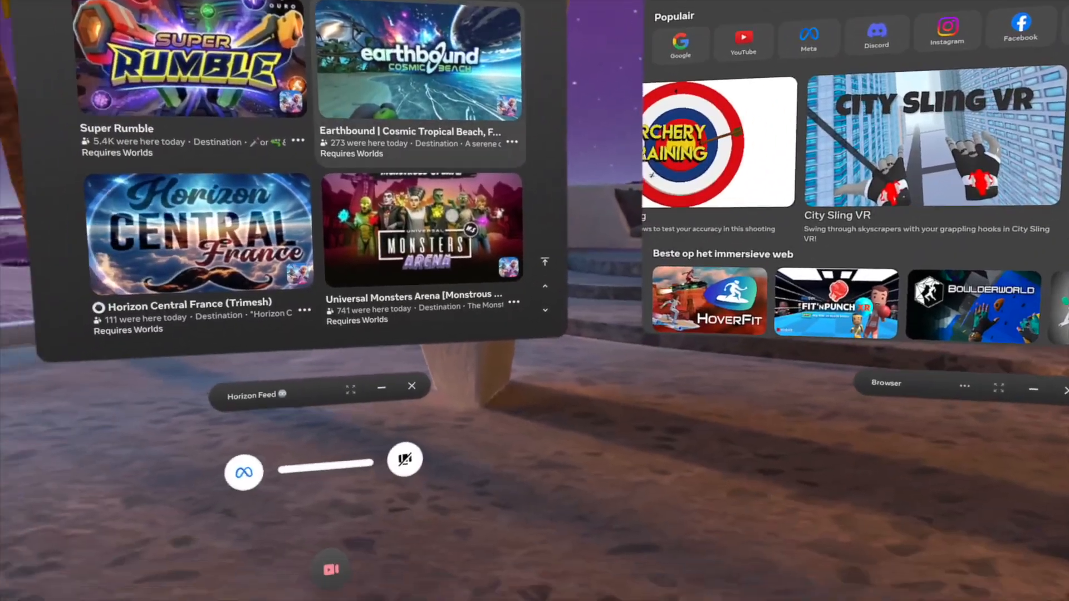
# Close the Horizon Feed and Browser windows to return to the home environment
pyautogui.click(362, 416)
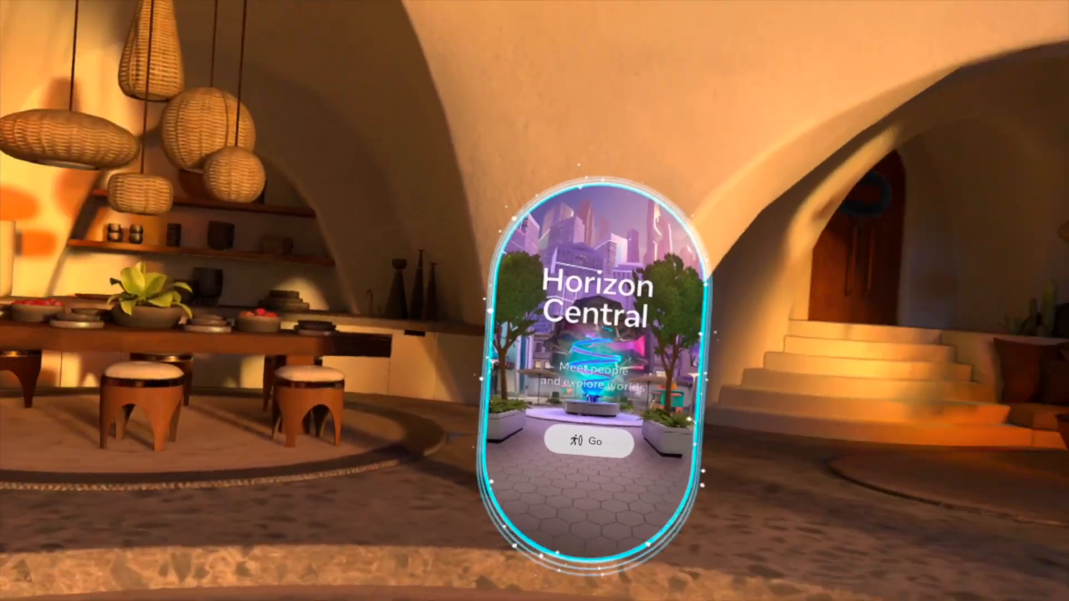
pyautogui.click(589, 441)
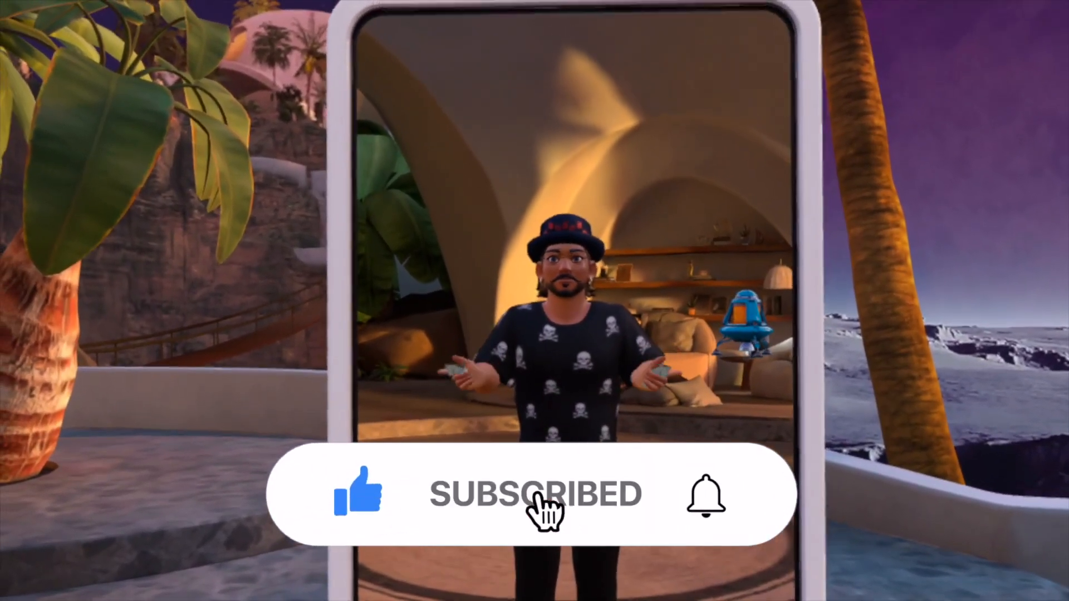
pyautogui.click(707, 494)
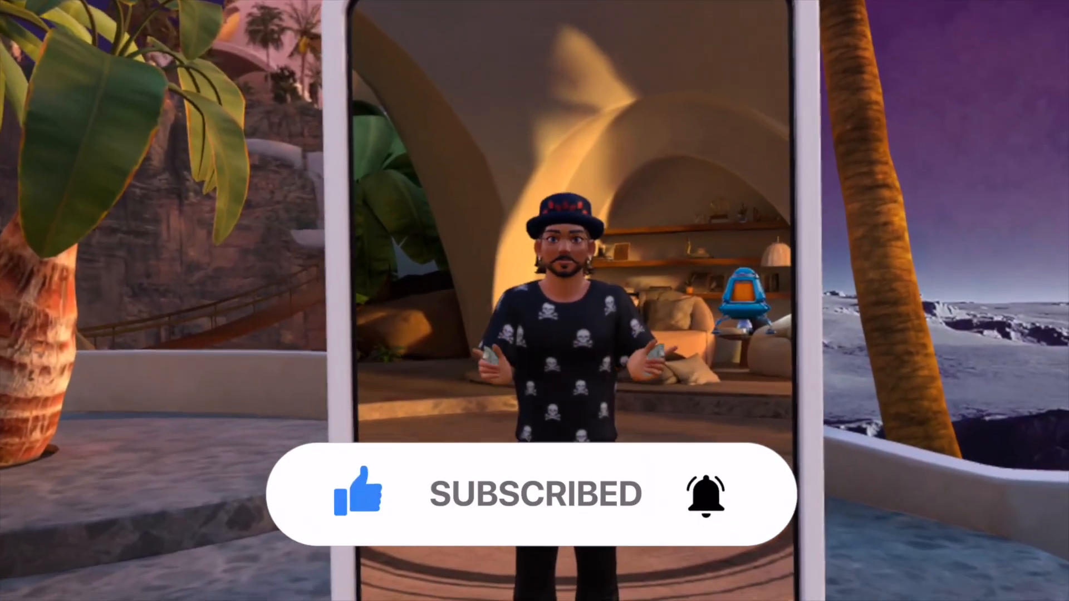